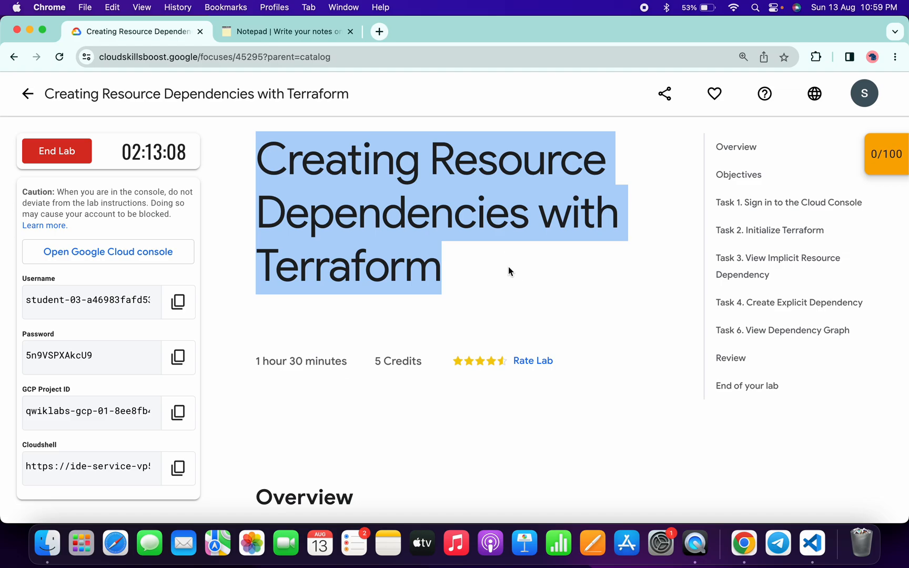
Activate Cloud Shell for the lab project and return to the Skills Boost instructions
{"action": "left_click", "coordinate": [107, 252]}
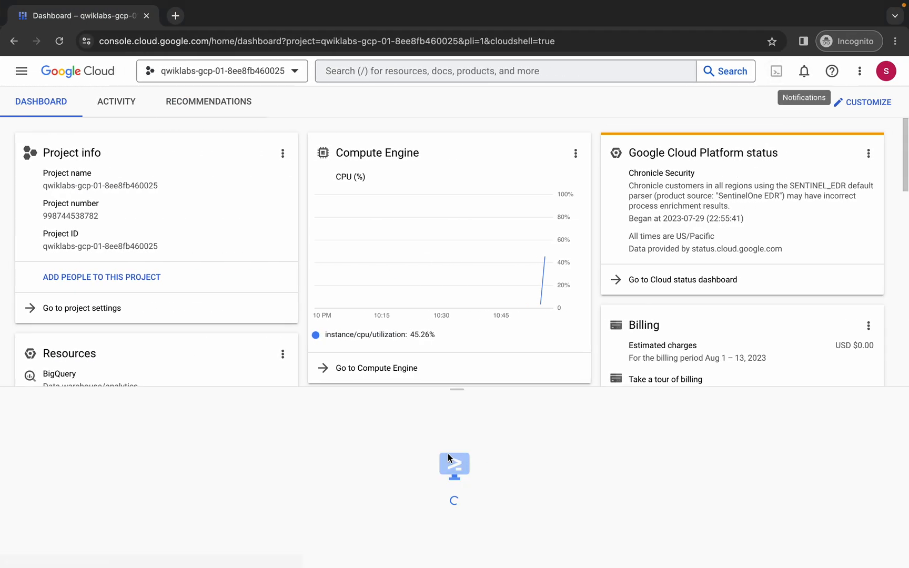
{"action": "left_click", "coordinate": [775, 71]}
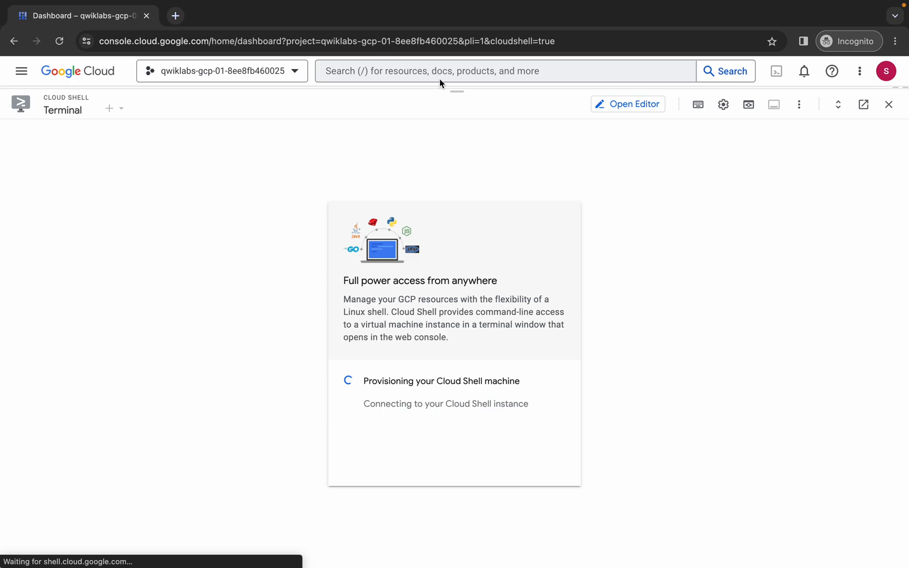
{"action": "left_click", "coordinate": [133, 32]}
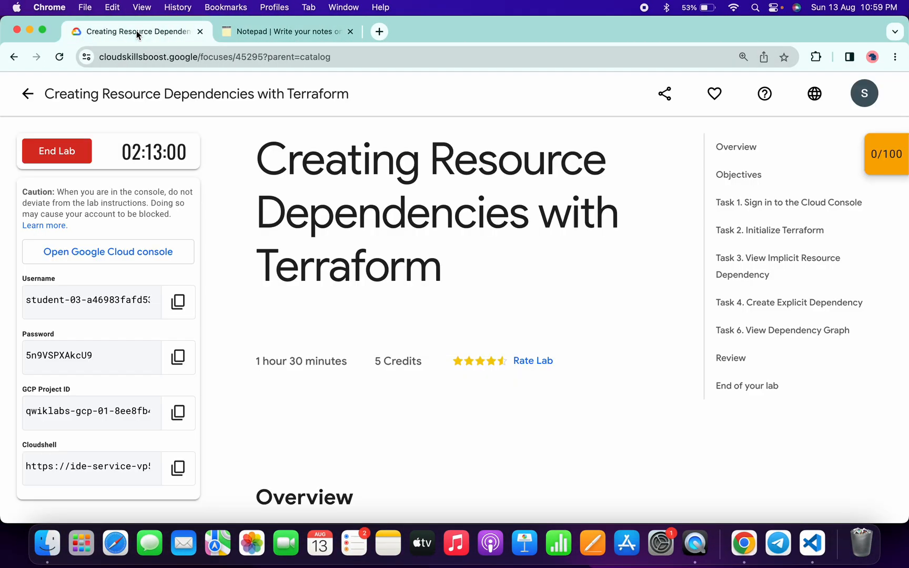
Select the instance name myinstance from Task 3 step 5 and go to the notepad
{"action": "left_click", "coordinate": [777, 266]}
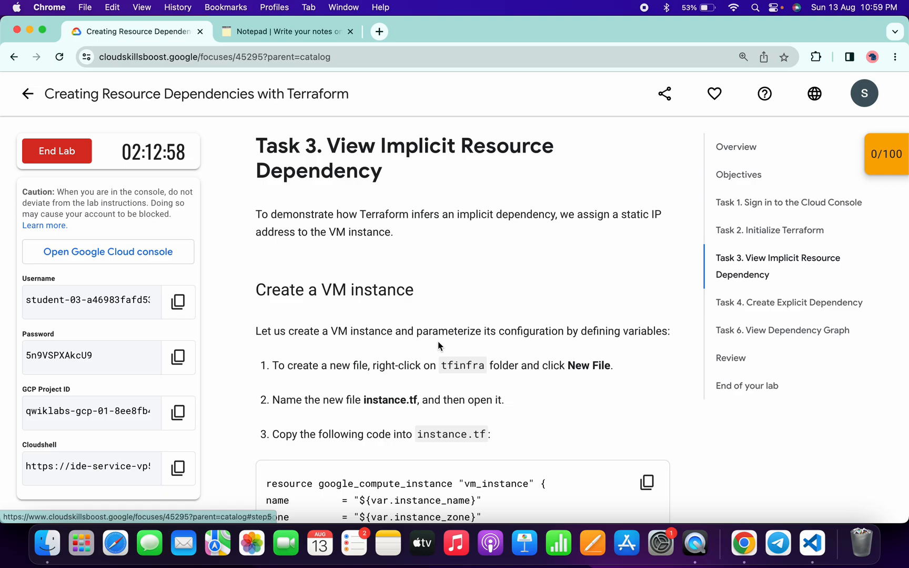
{"action": "scroll", "scroll_direction": "down", "scroll_amount": 3}
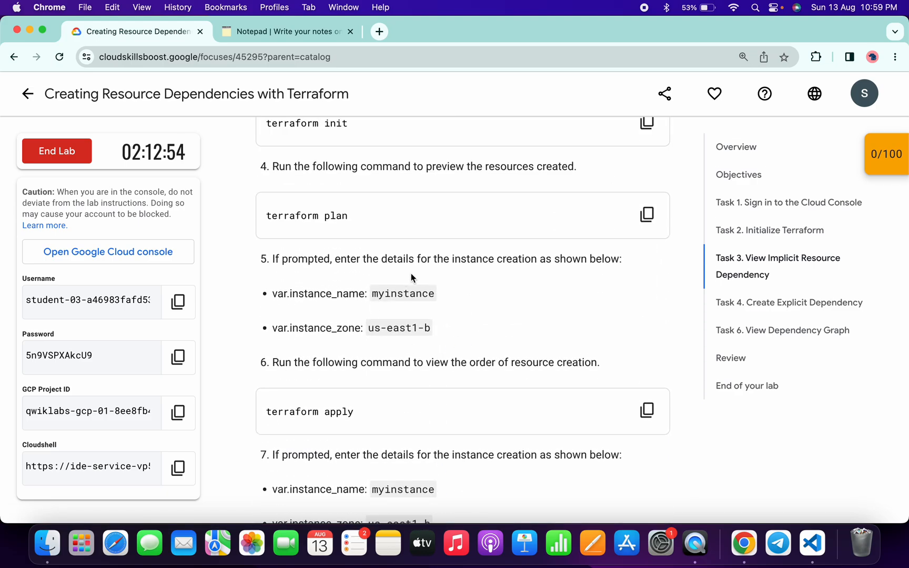
{"action": "double_click", "coordinate": [402, 294]}
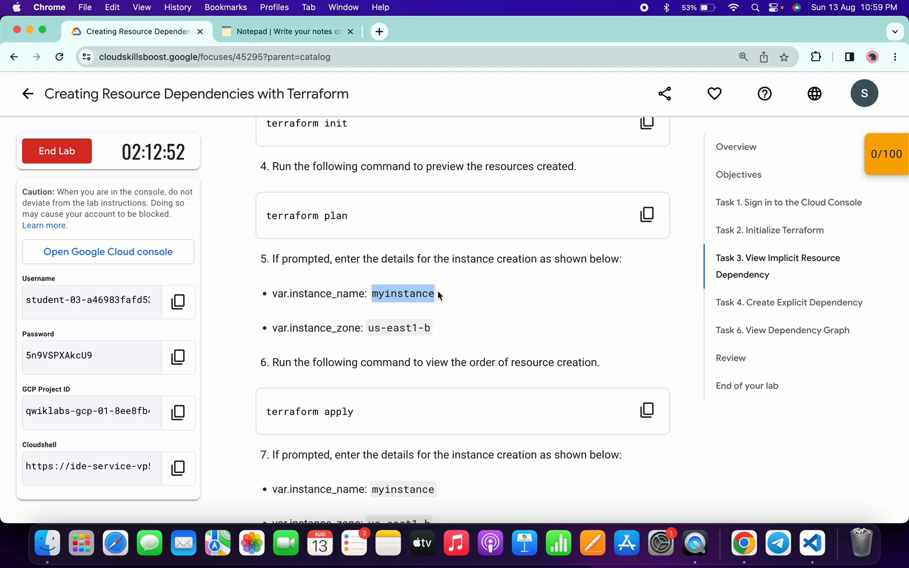
{"action": "left_click", "coordinate": [285, 31]}
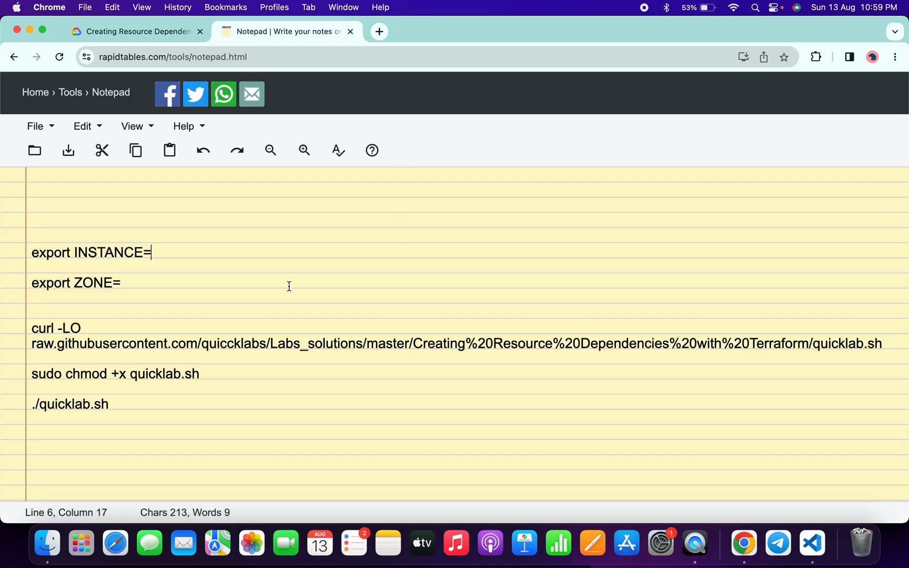
Complete the exports as INSTANCE=myinstance and ZONE=us-east1-b in the notepad
{"action": "type", "text": "myinstance"}
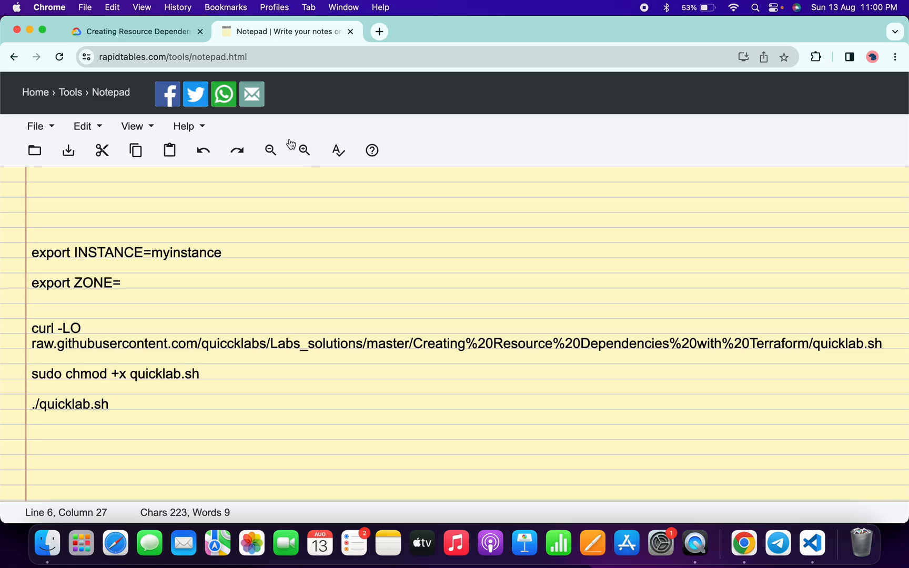
{"action": "left_click", "coordinate": [136, 31]}
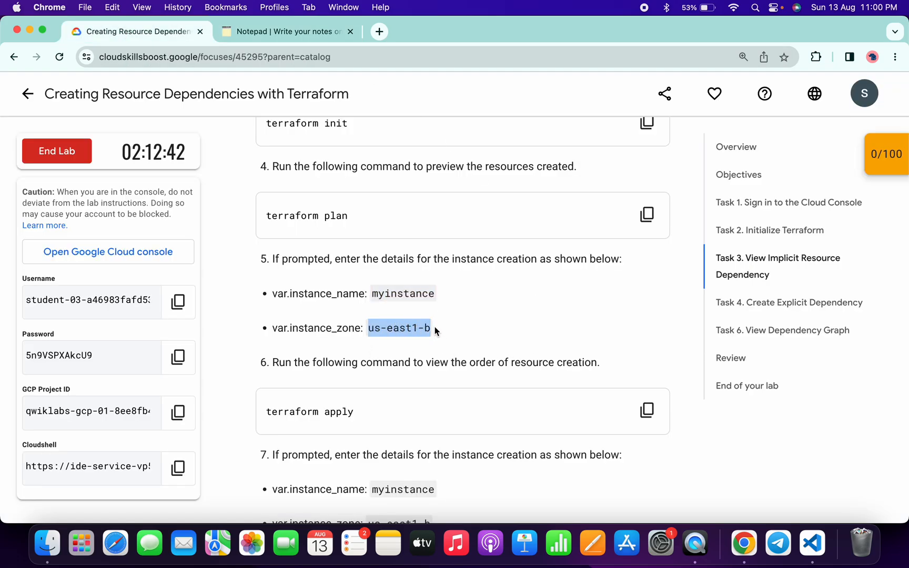
{"action": "left_click", "coordinate": [286, 32]}
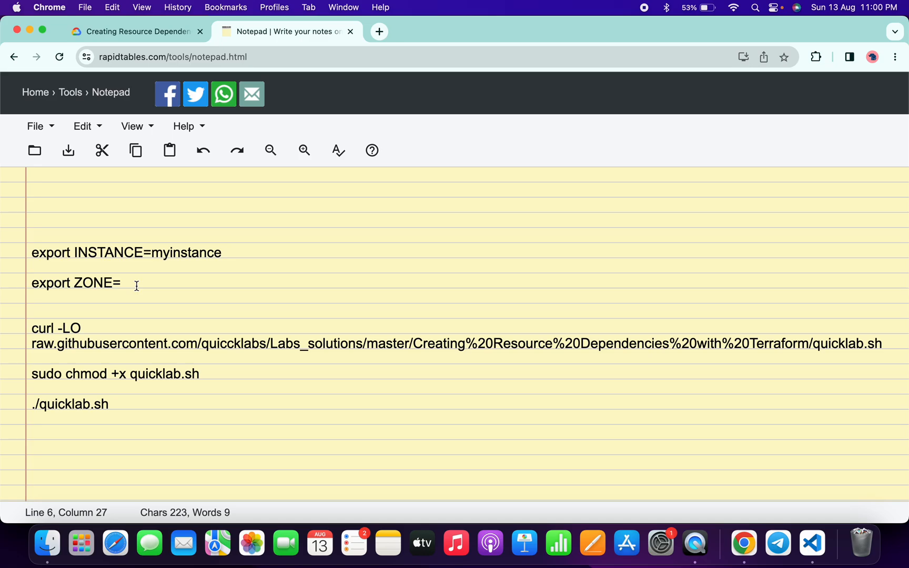
{"action": "type", "text": "us-east1-b"}
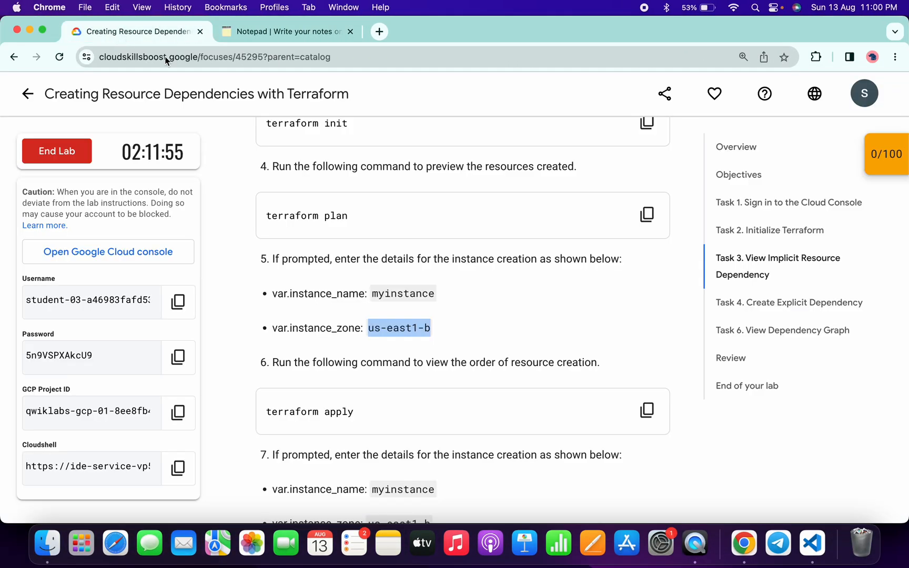
Run Check my progress on each checkpoint until the lab score reads 100/100
{"action": "left_click", "coordinate": [886, 154]}
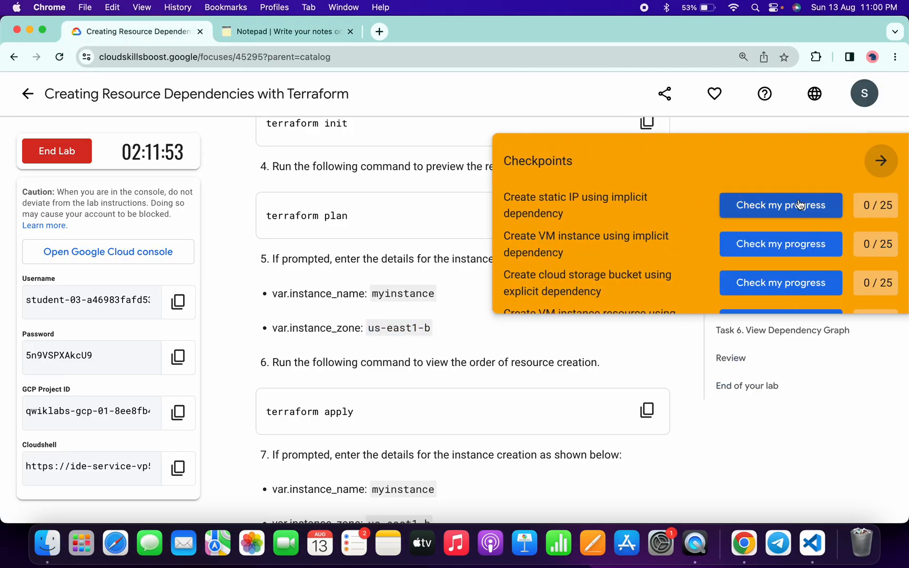
{"action": "left_click", "coordinate": [780, 205]}
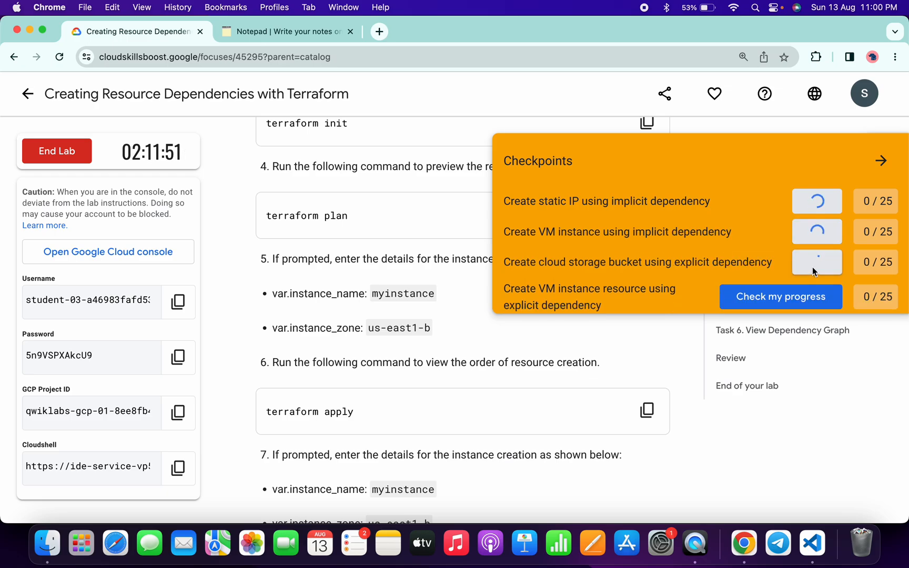
{"action": "left_click", "coordinate": [779, 297]}
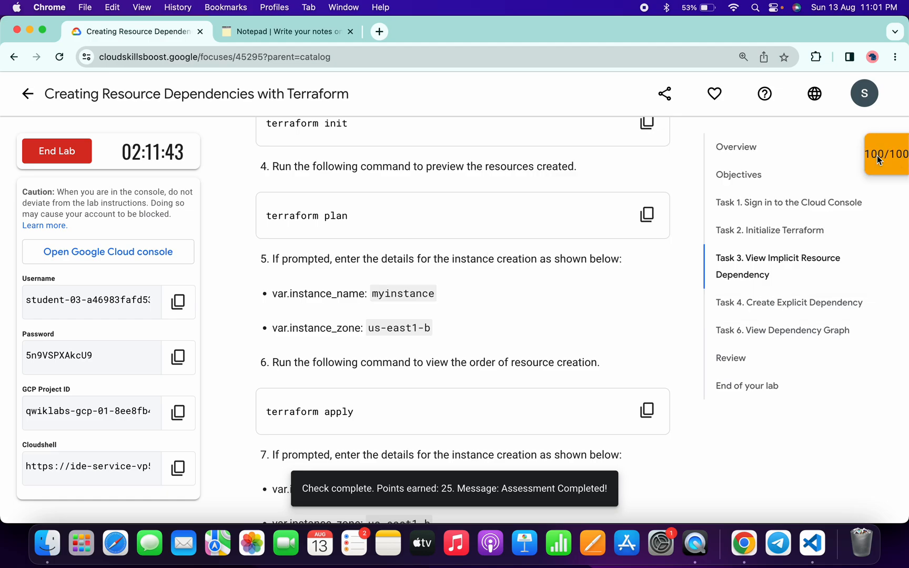
{"action": "mouse_move", "coordinate": [747, 385]}
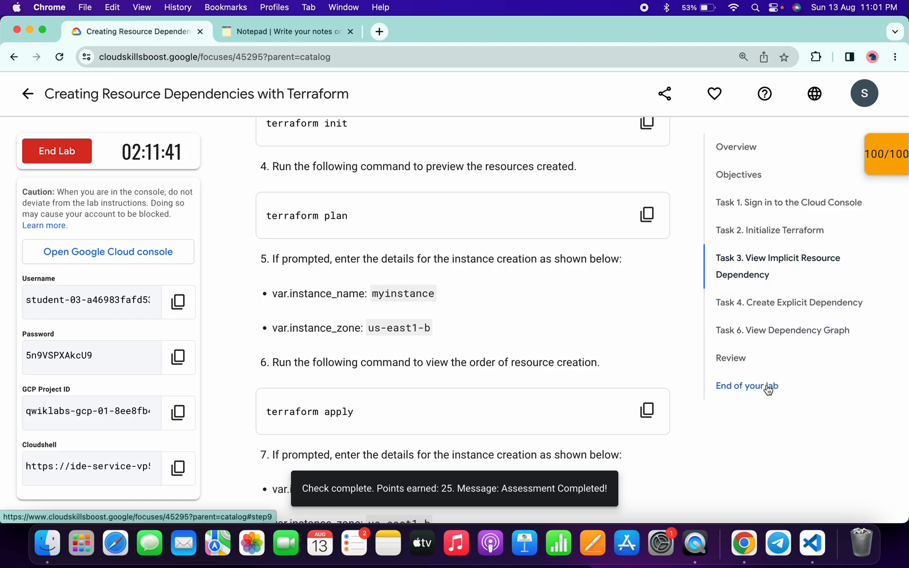